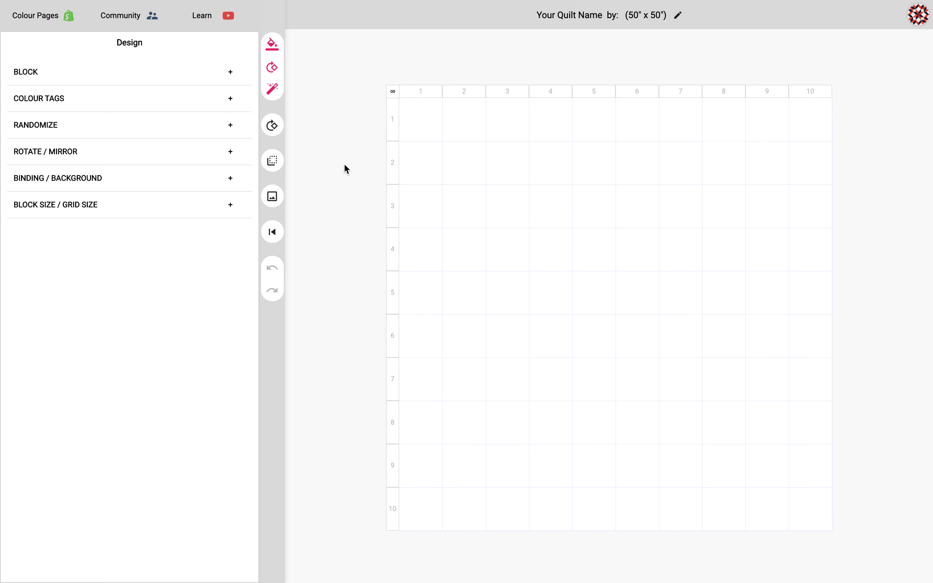
mouse_move(328, 164)
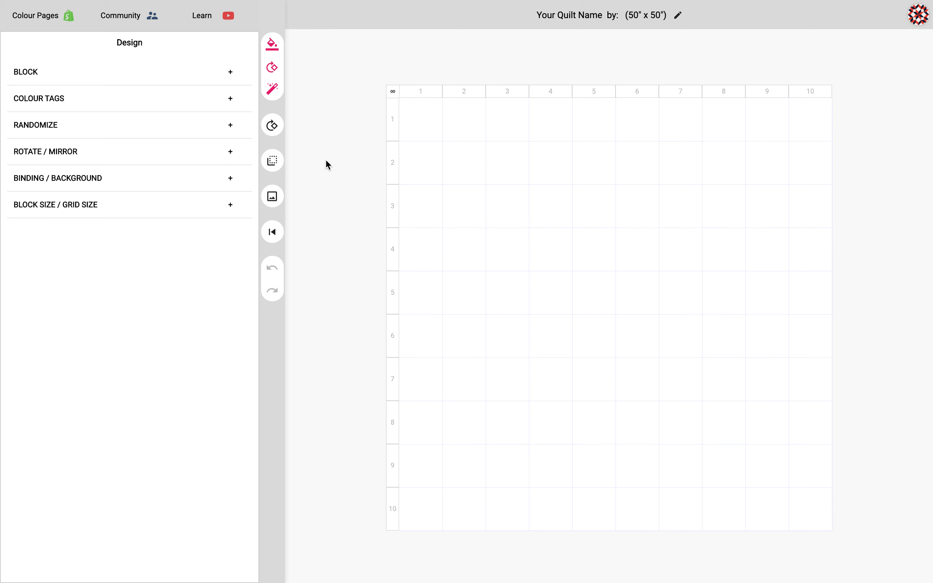
mouse_move(420, 119)
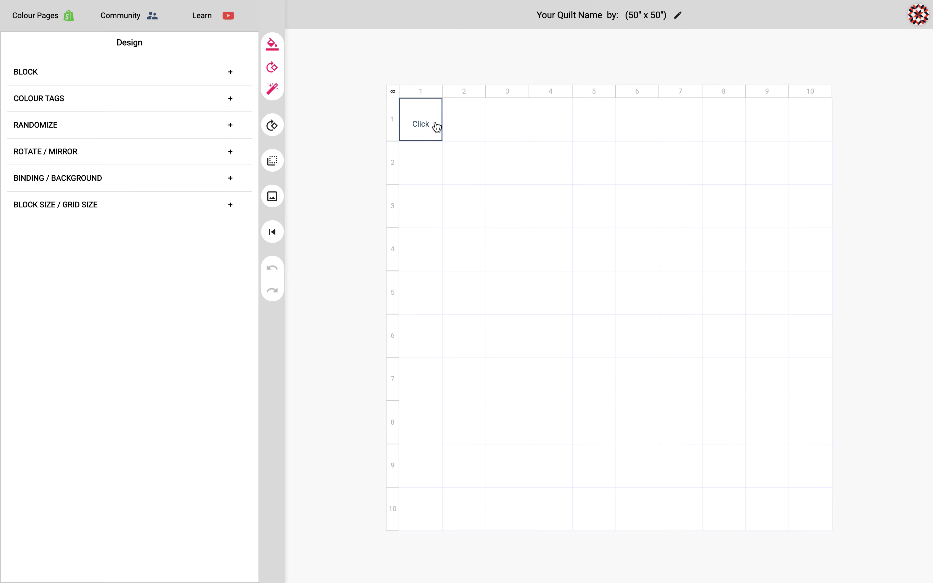
mouse_move(430, 128)
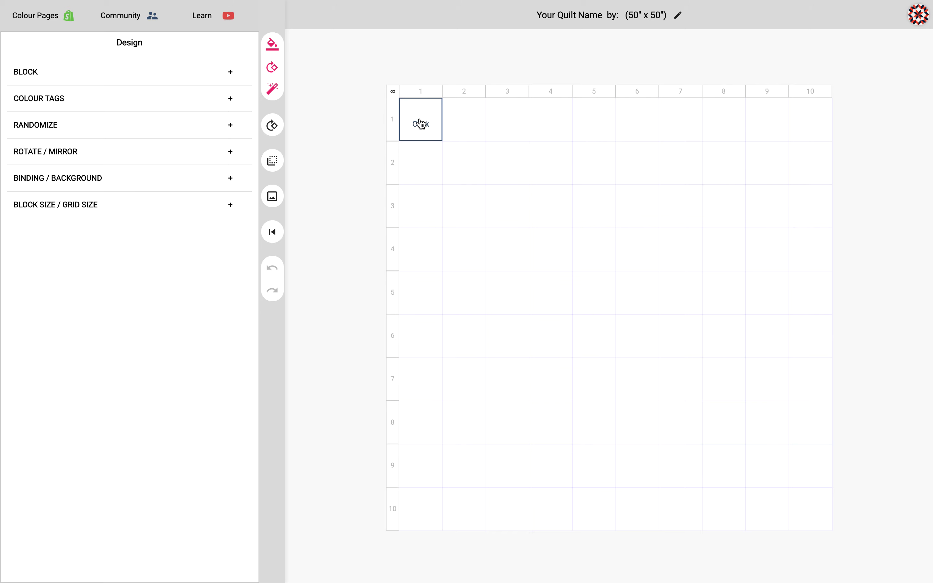
mouse_move(422, 126)
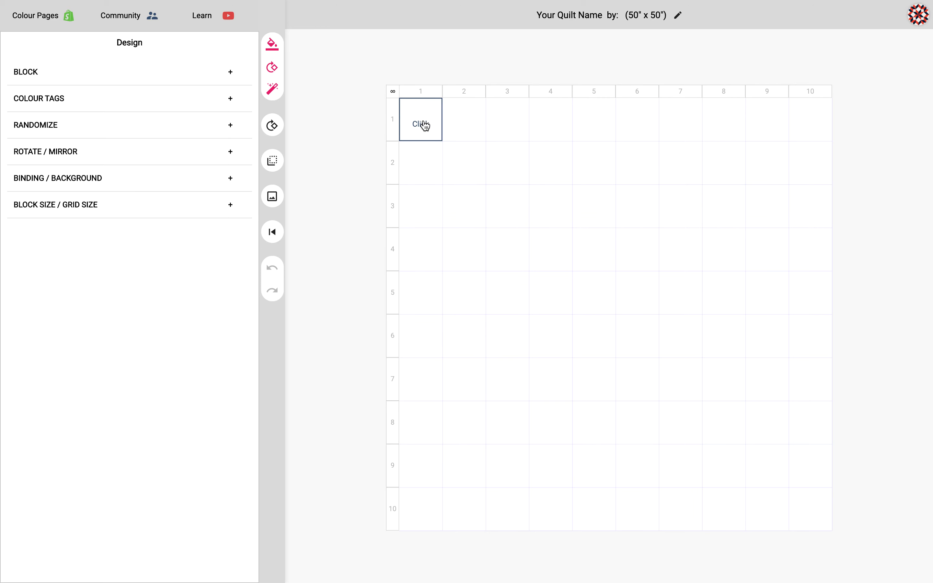
- Select the top-left cell (row 1, column 1) of the empty 10x10 grid
left_click(420, 120)
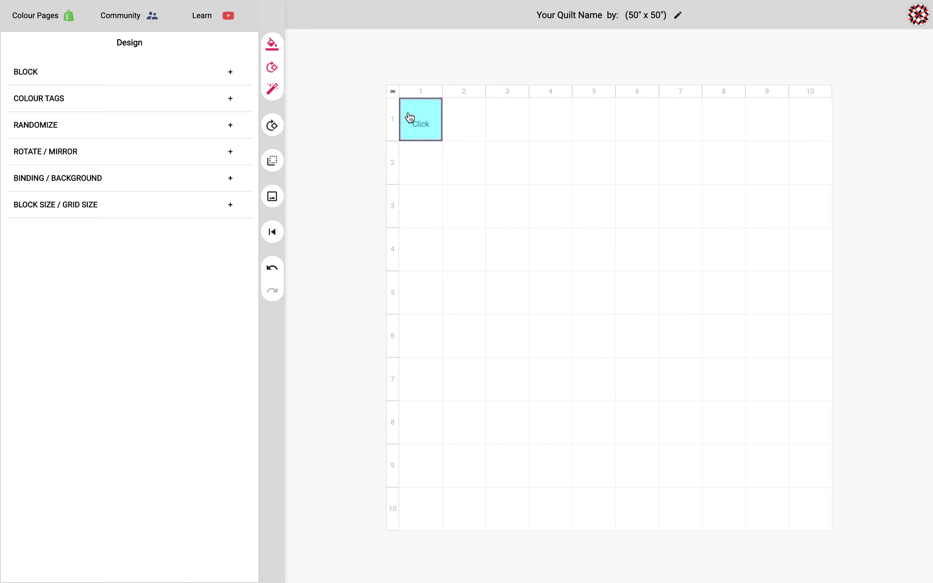
mouse_move(422, 127)
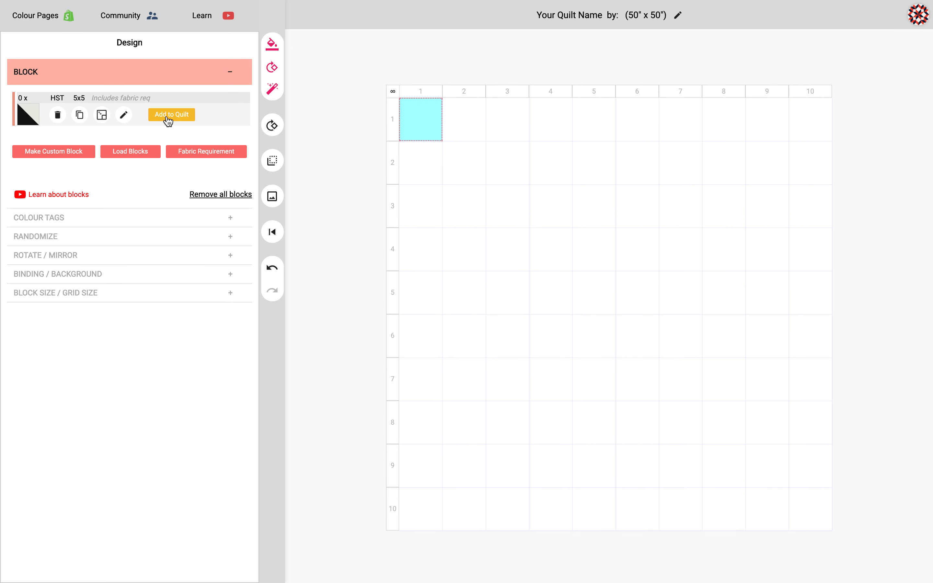
- Add the HST 5x5 block to the selected top-left cell
left_click(171, 114)
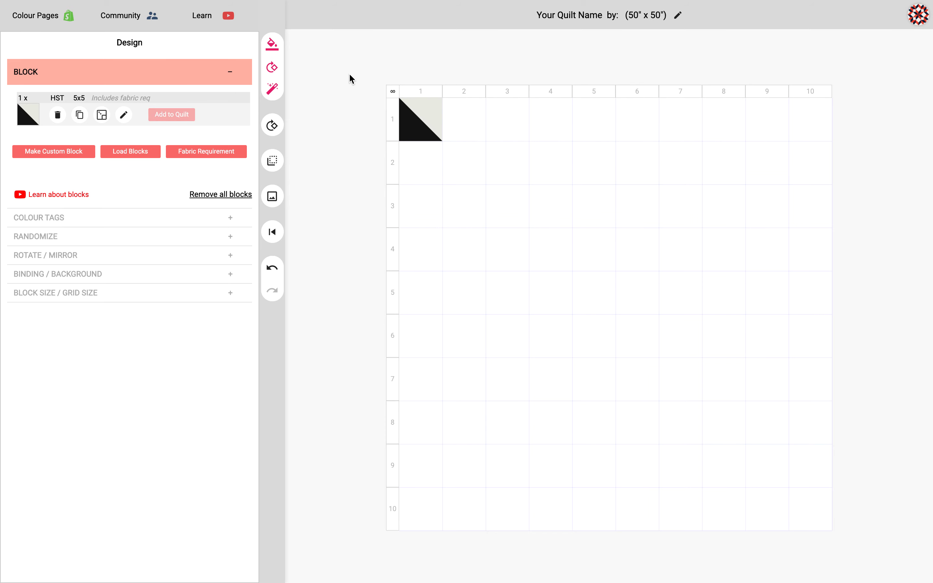
mouse_move(309, 128)
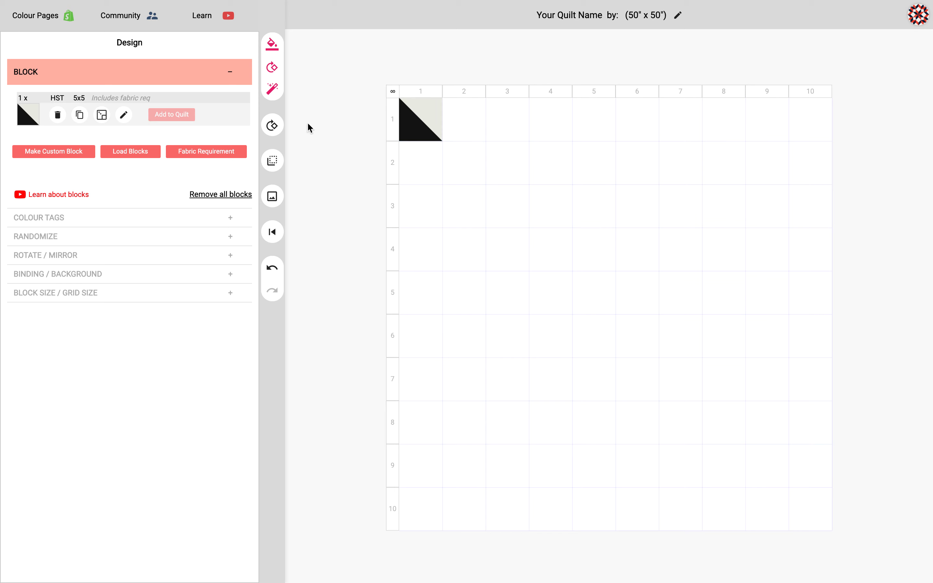
left_click(171, 115)
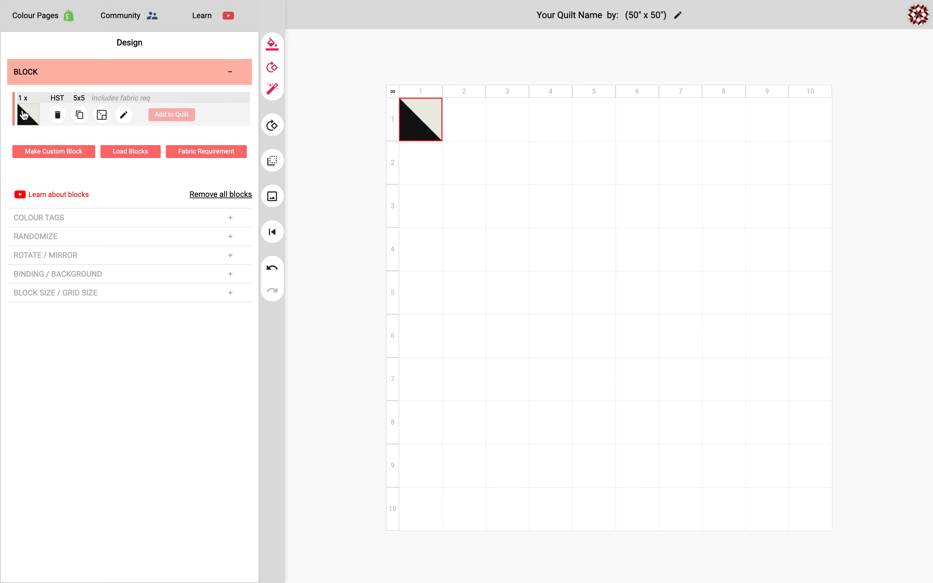
left_click(171, 114)
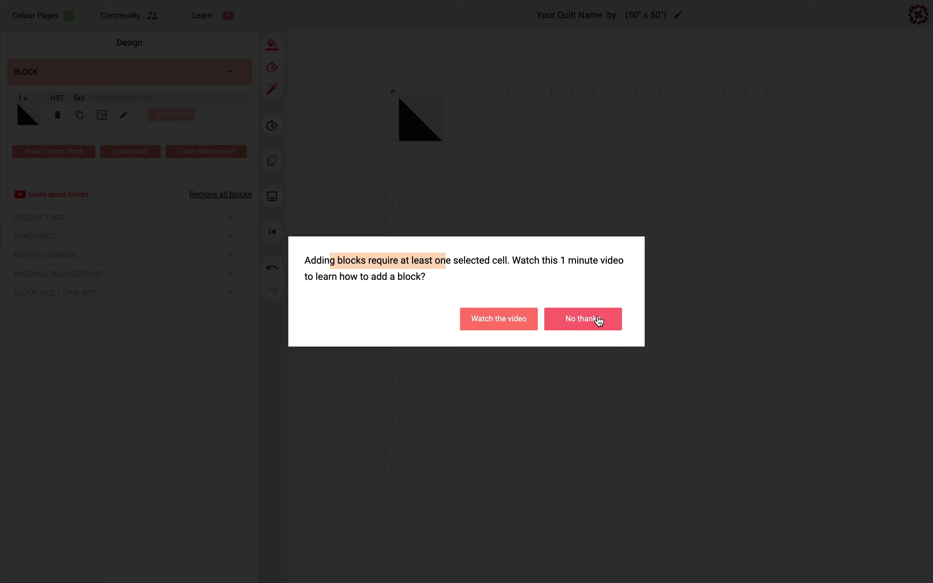
left_click(582, 319)
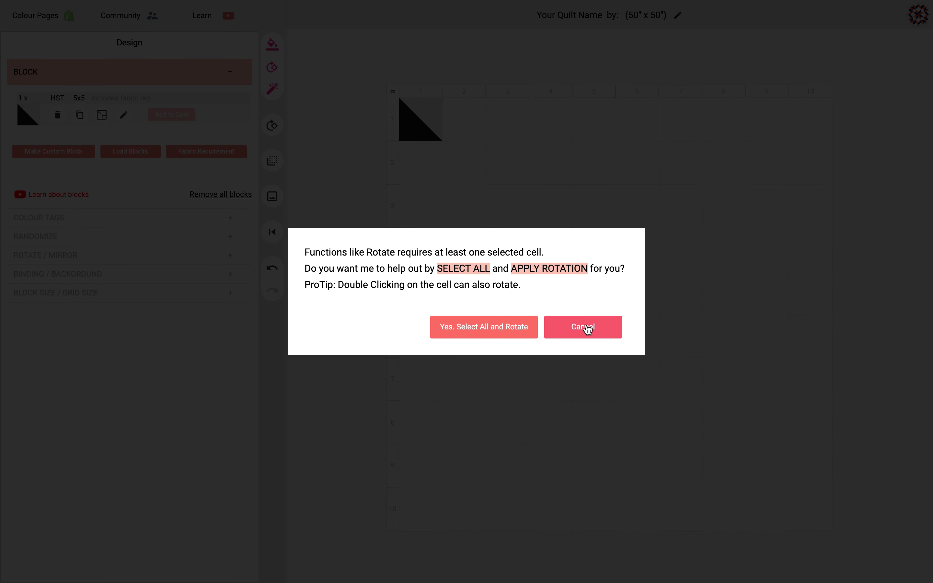
left_click(581, 326)
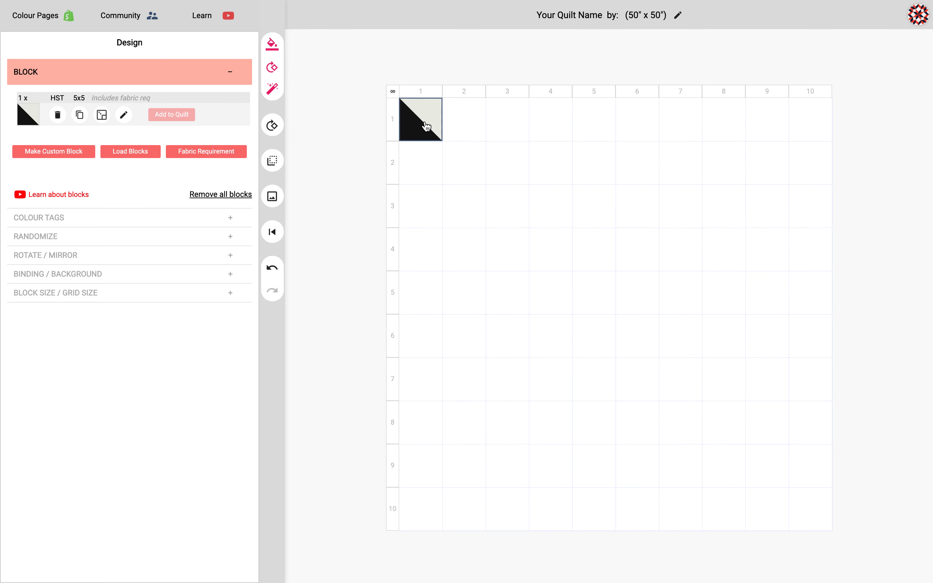
- Fill a 3x3 range, then all 100 cells, with the HST block and clear the selection
left_click(420, 119)
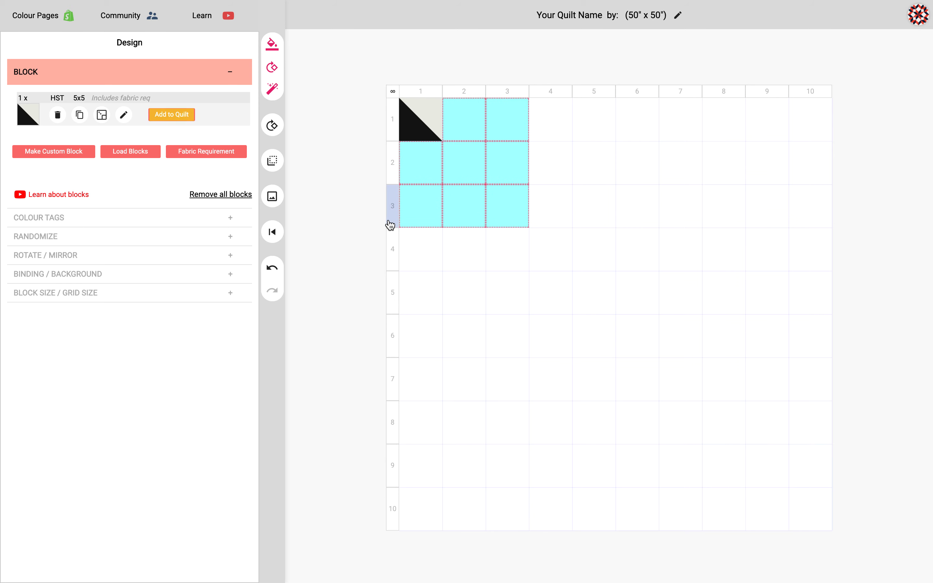
left_click(171, 114)
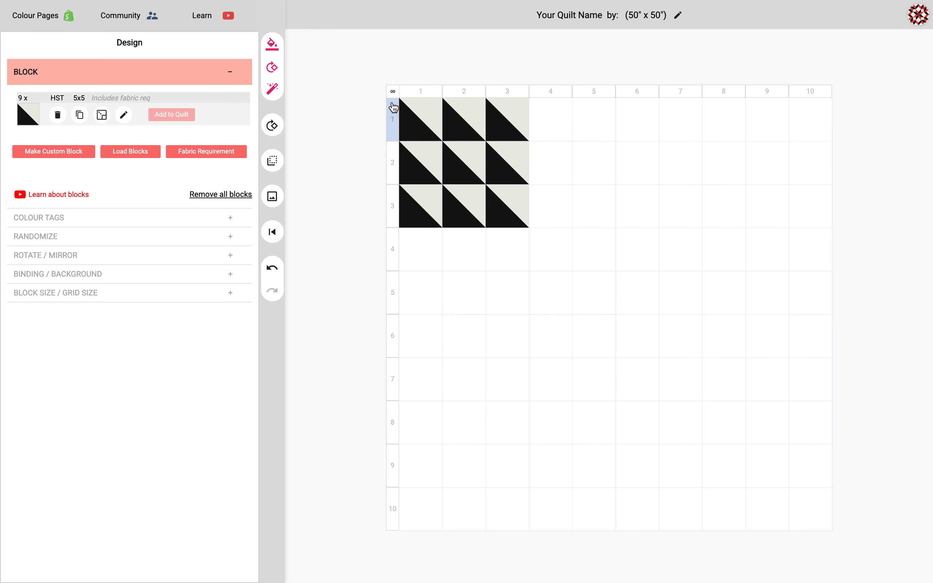
left_click(392, 92)
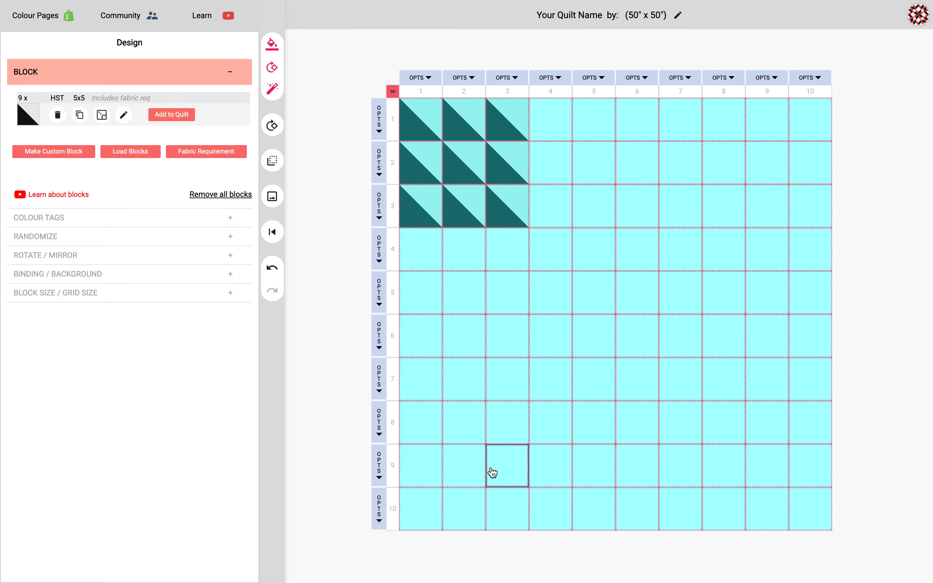
left_click(171, 114)
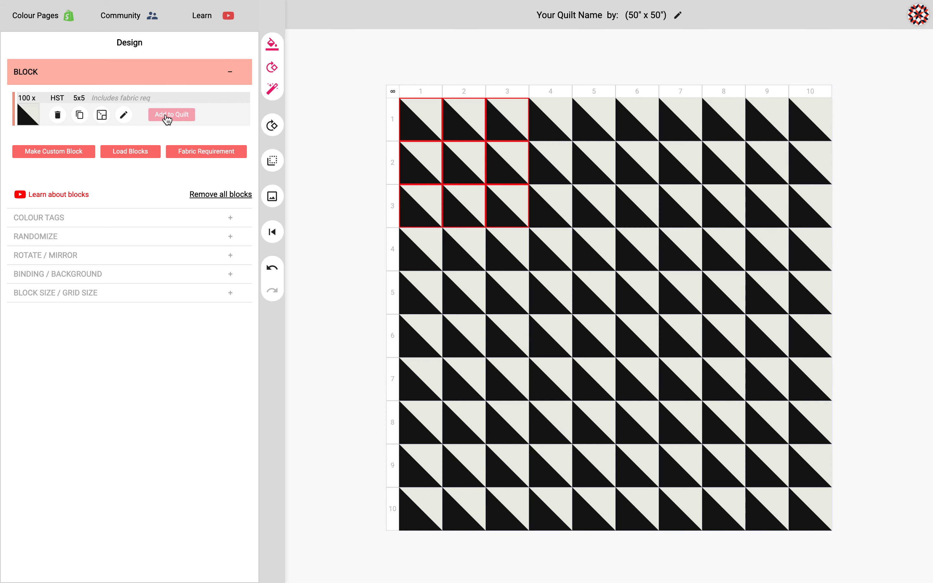
left_click(171, 114)
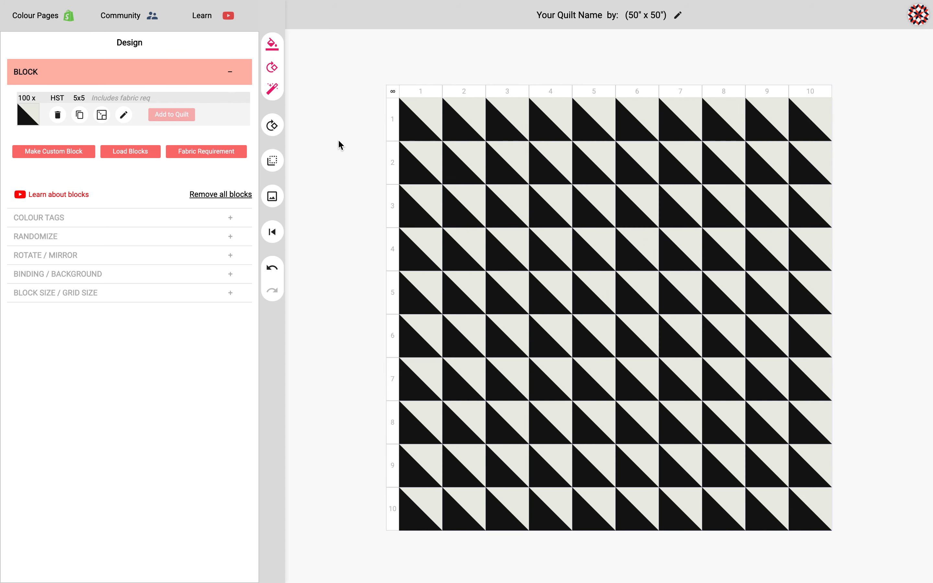
mouse_move(272, 161)
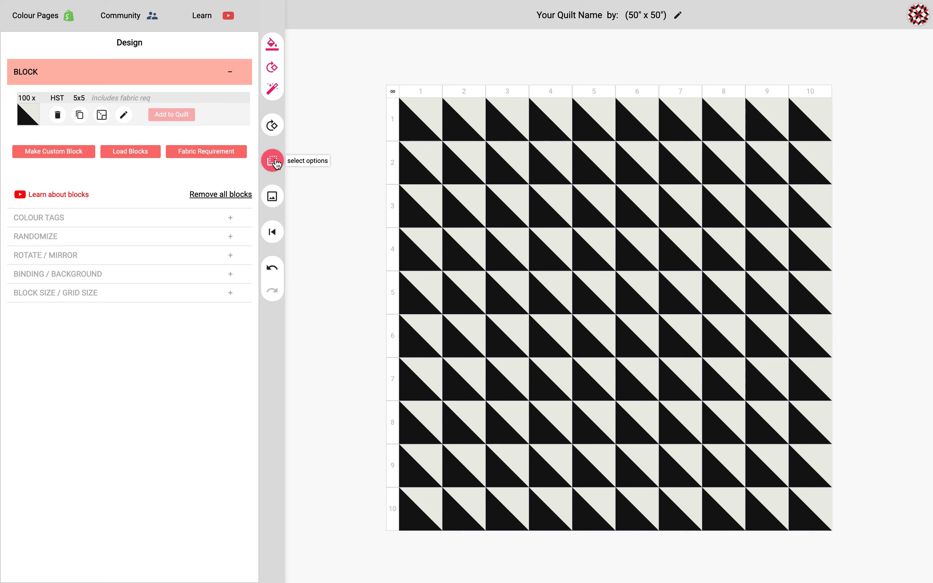
- Rotate the HST blocks in the North West, North East, South East and South West quadrants in turn
left_click(273, 161)
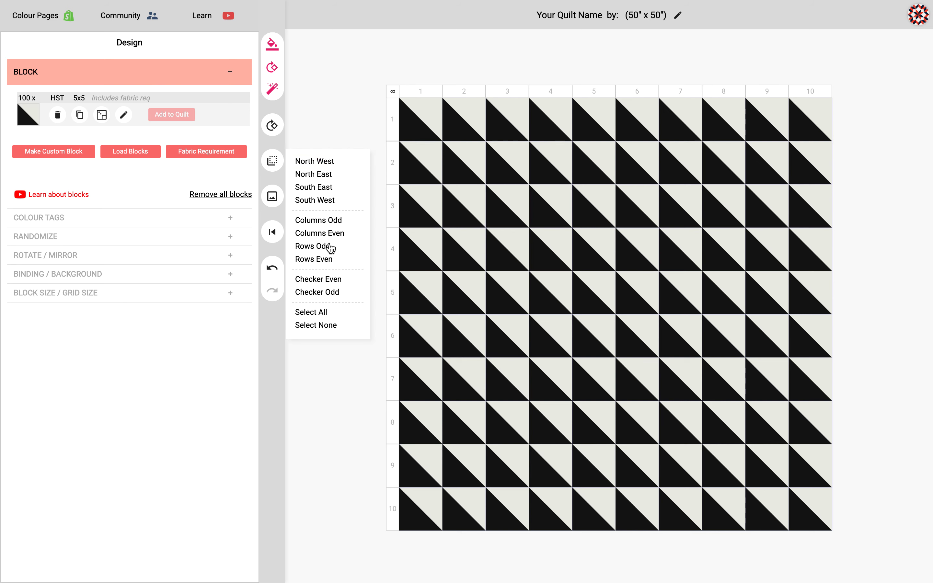
mouse_move(315, 162)
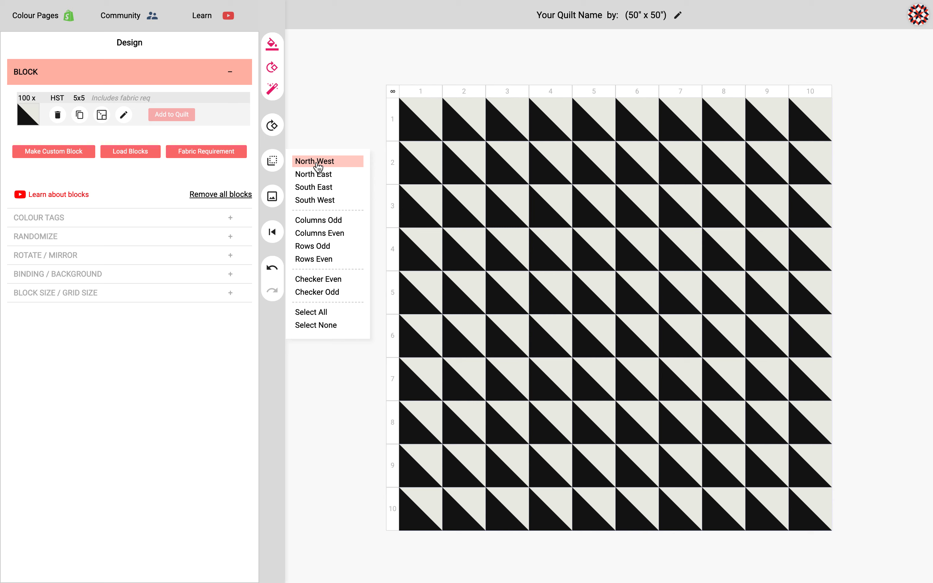
left_click(315, 161)
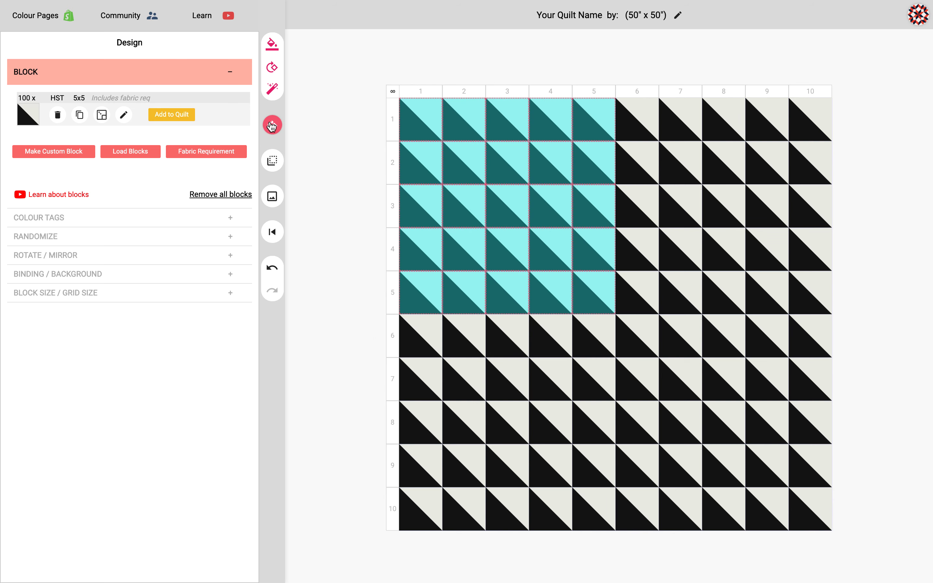
left_click(272, 161)
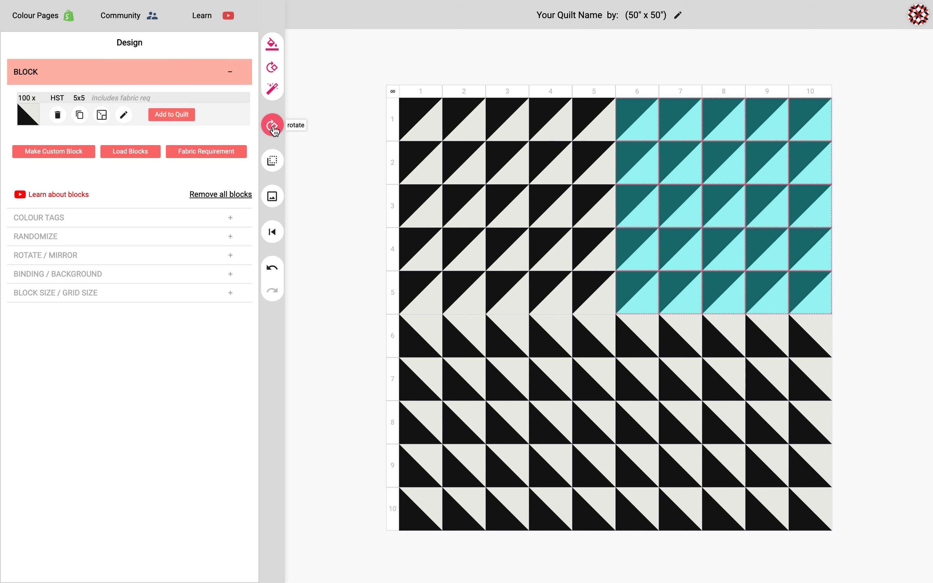
left_click(272, 125)
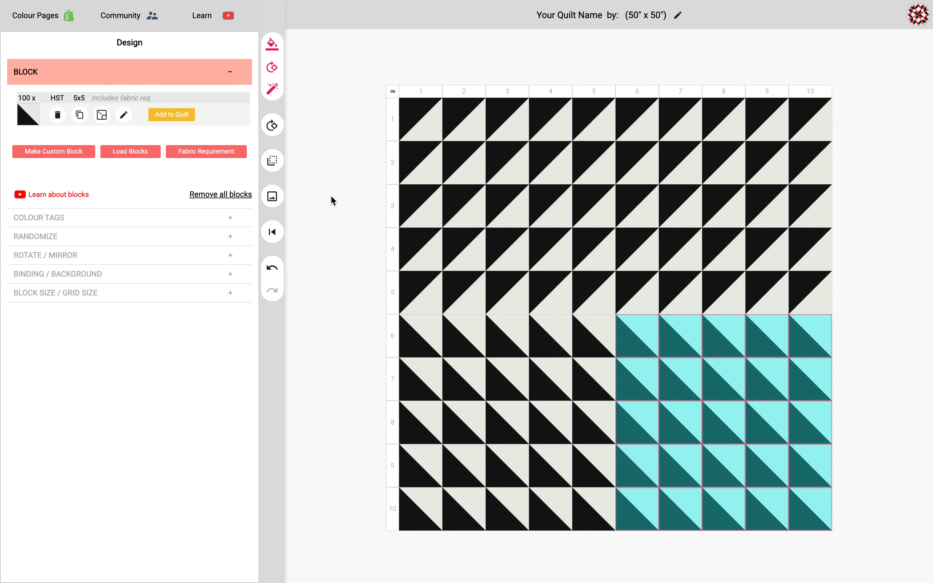
left_click(272, 160)
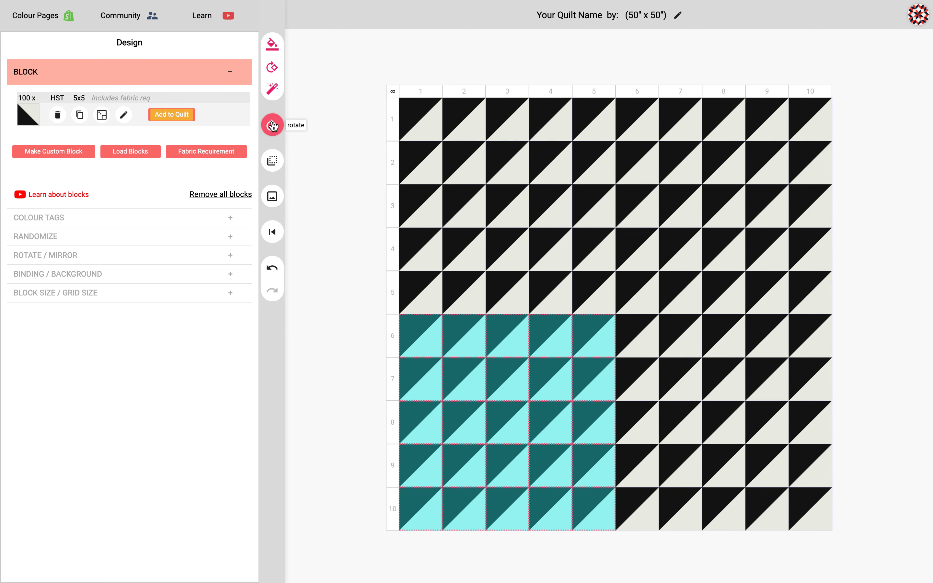
left_click(272, 125)
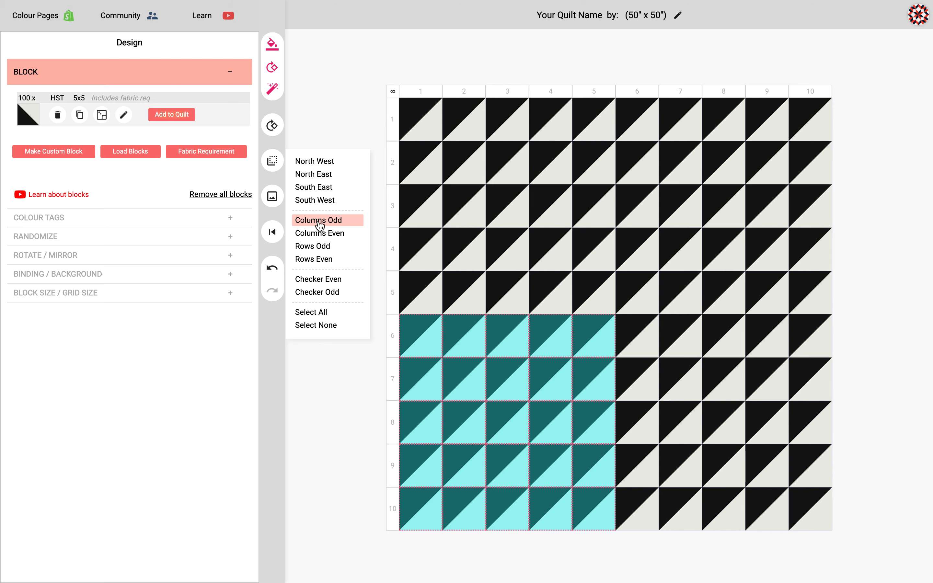
- Rotate the blocks in the odd, then even, columns via the Columns Odd/Even presets
left_click(319, 220)
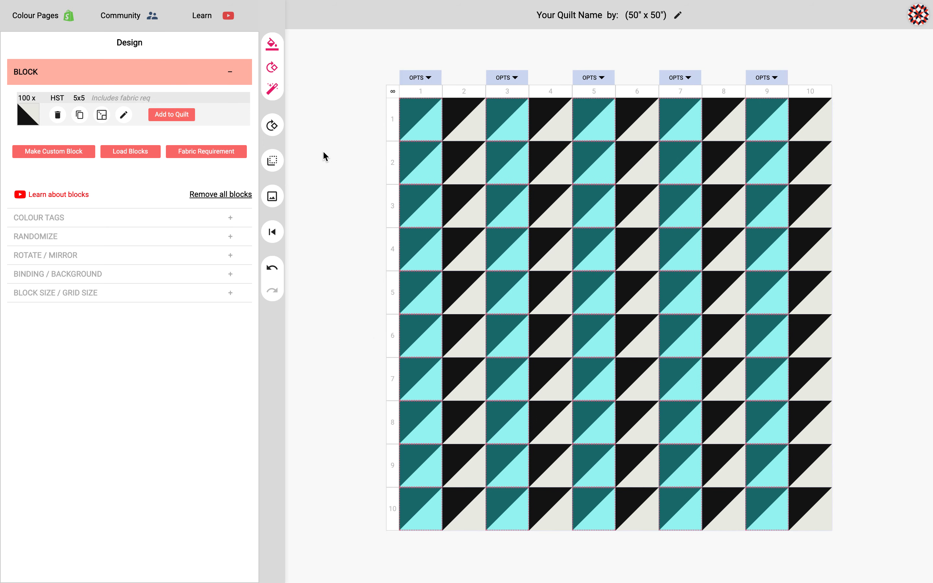
left_click(272, 125)
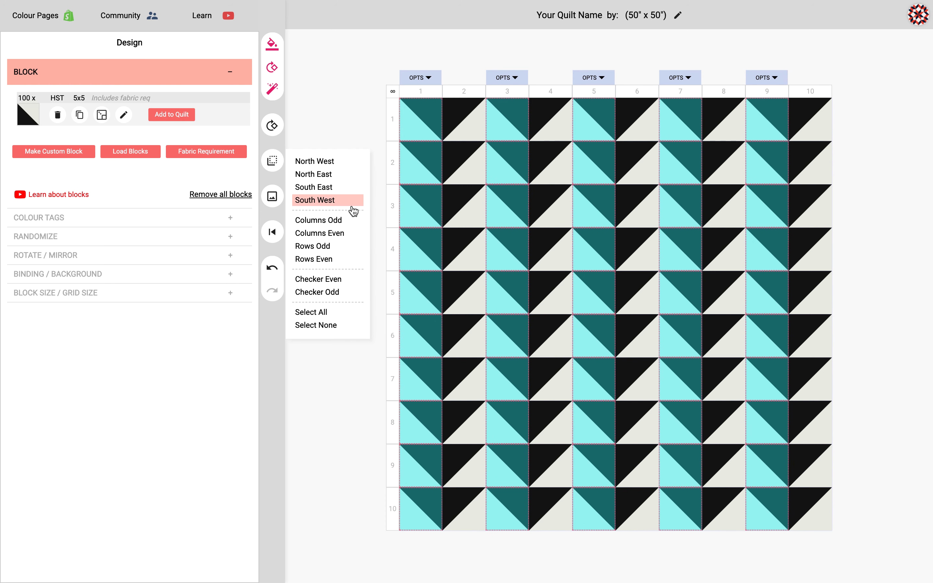
left_click(314, 200)
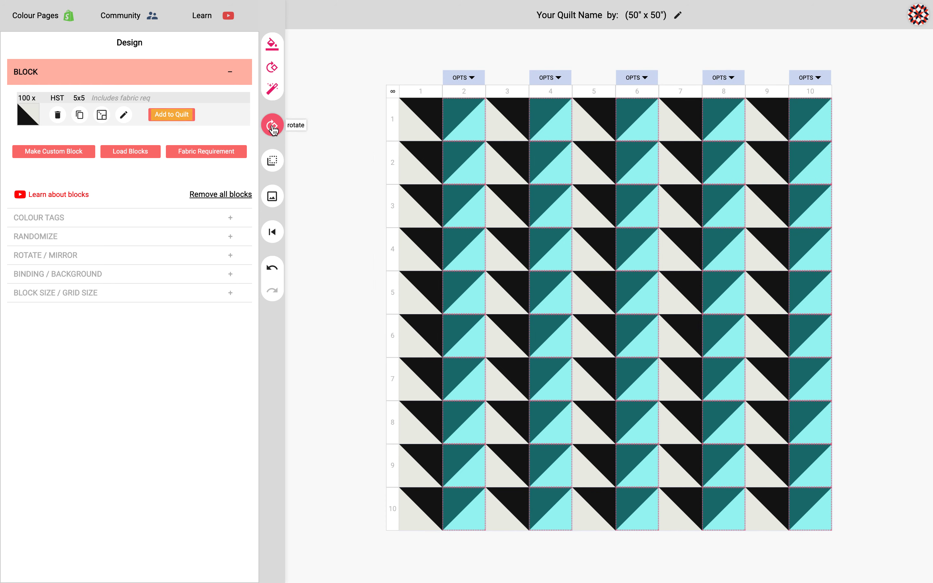
left_click(272, 161)
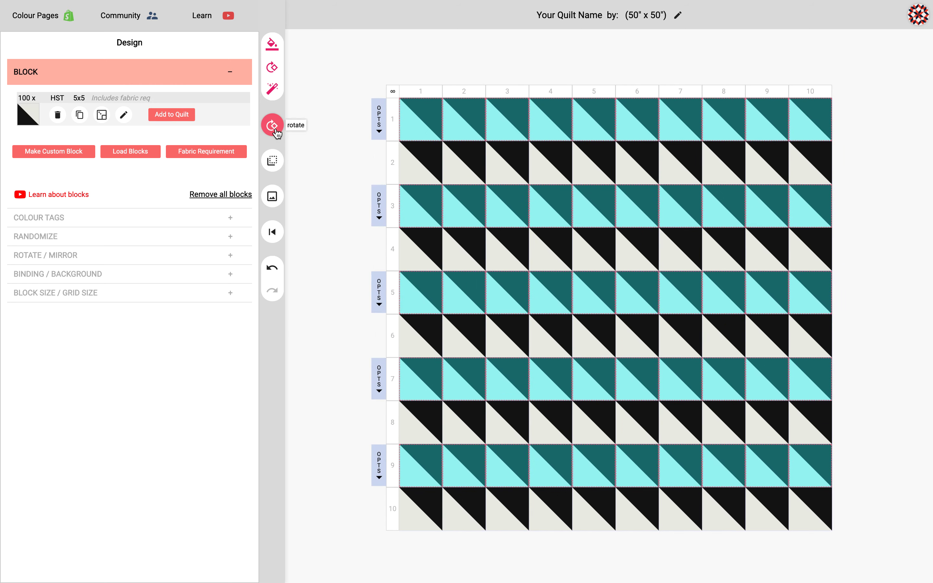
- Rotate the blocks in alternating rows via the Rows Odd/Even preset
left_click(272, 125)
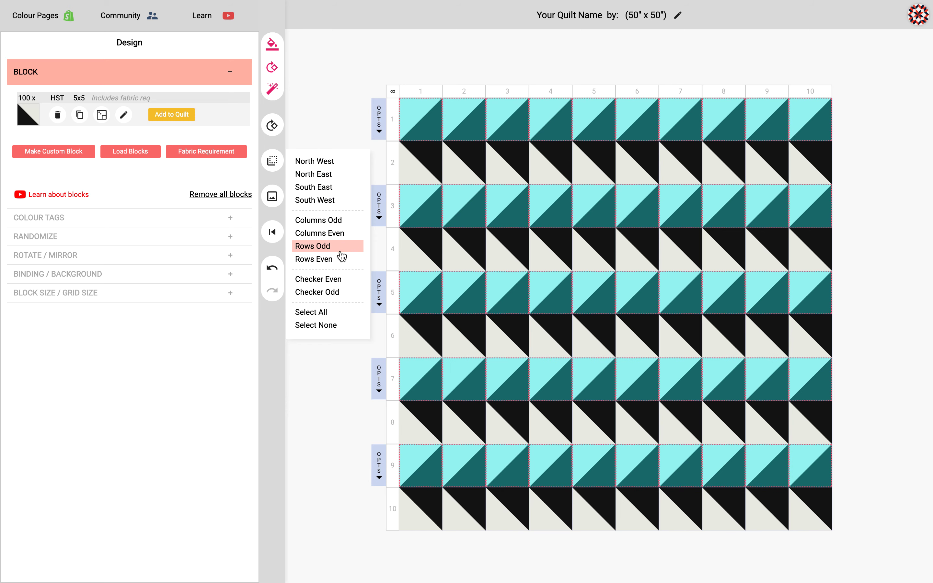
left_click(312, 246)
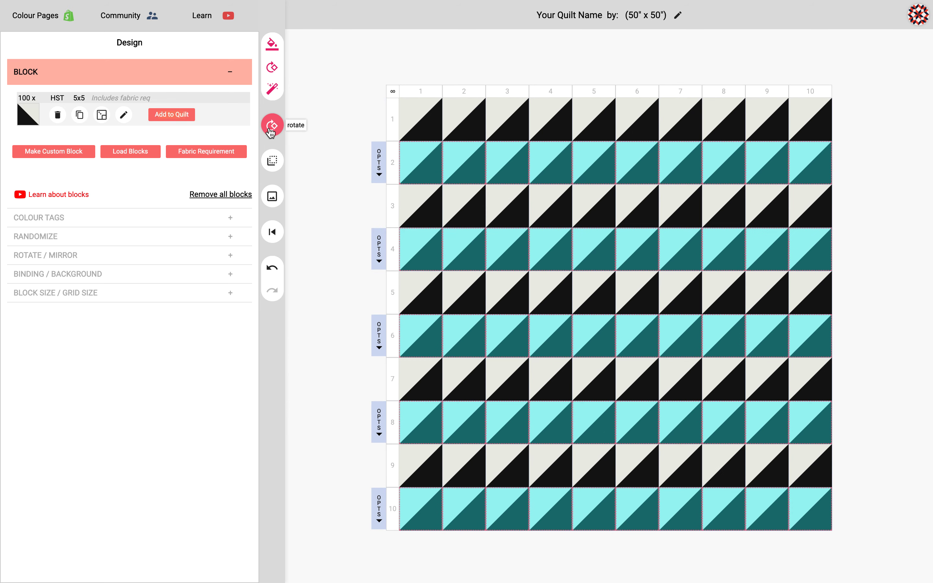
left_click(272, 125)
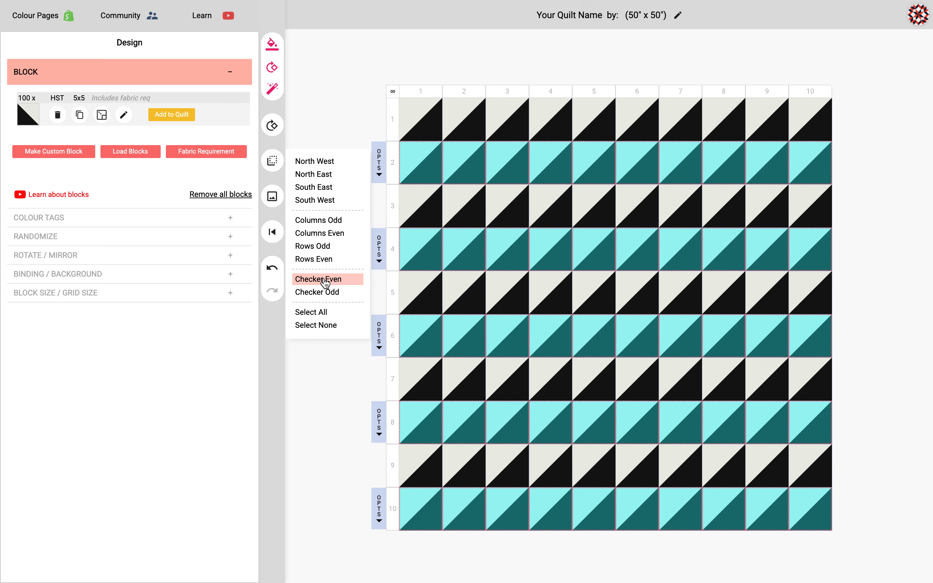
- Rotate the Checker Even and Checker Odd block sets so all triangles face the same way
left_click(318, 280)
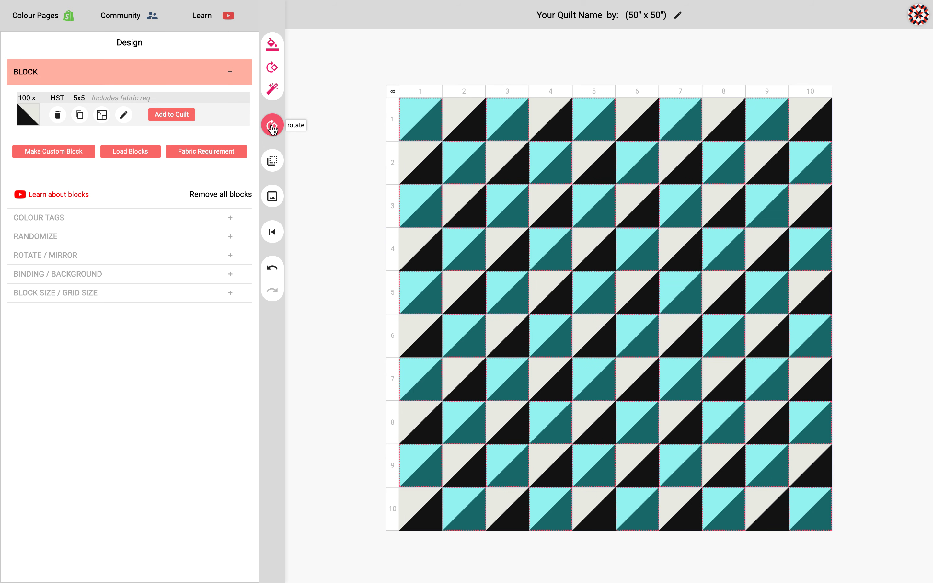
left_click(273, 125)
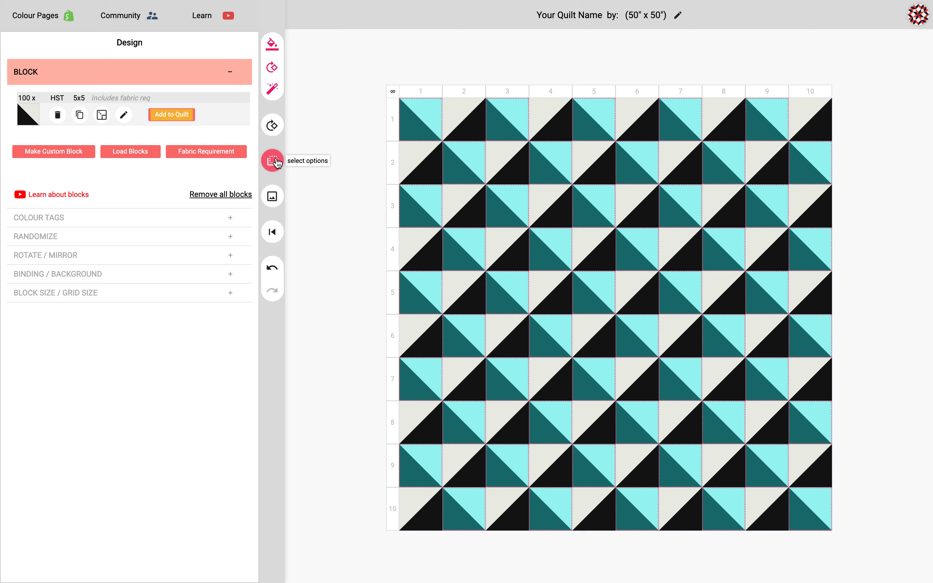
left_click(272, 125)
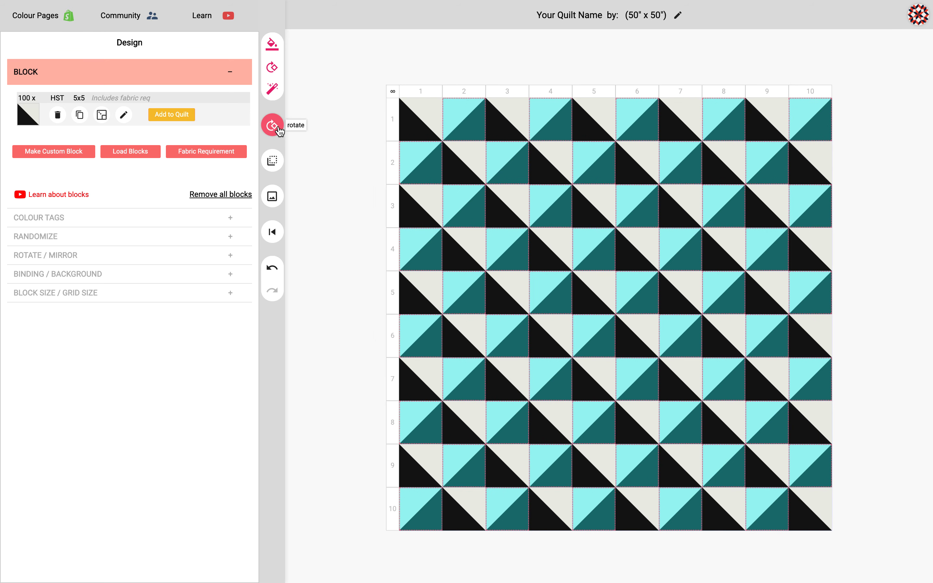
left_click(272, 126)
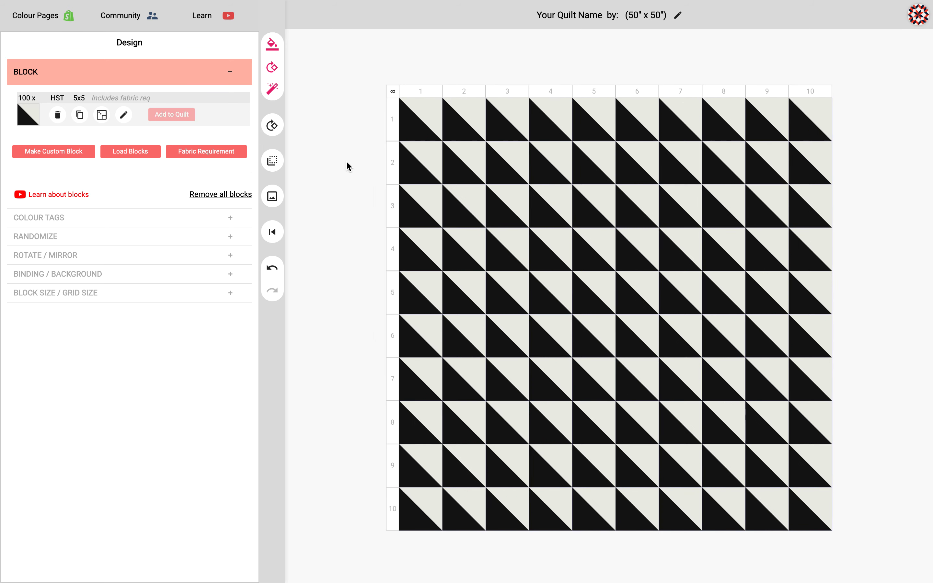
left_click(272, 160)
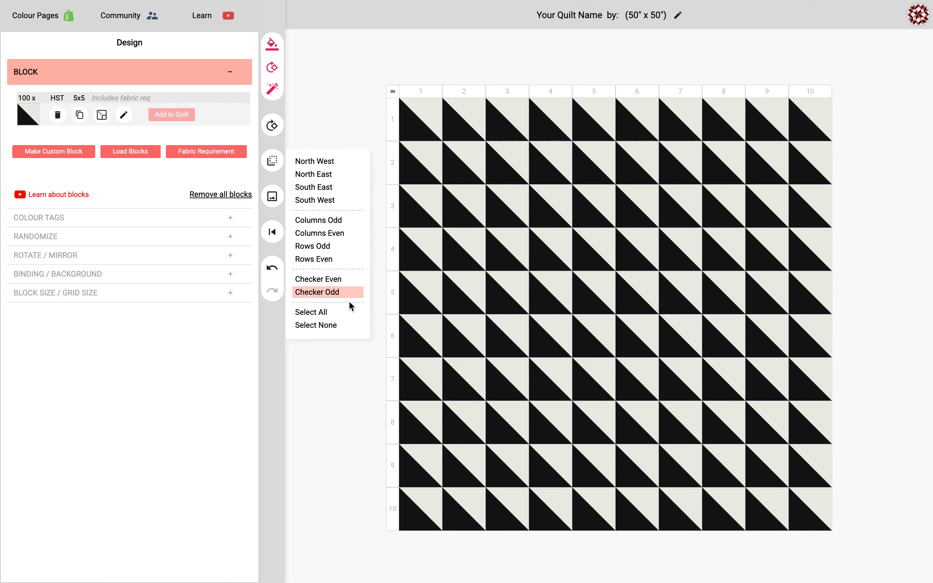
mouse_move(319, 312)
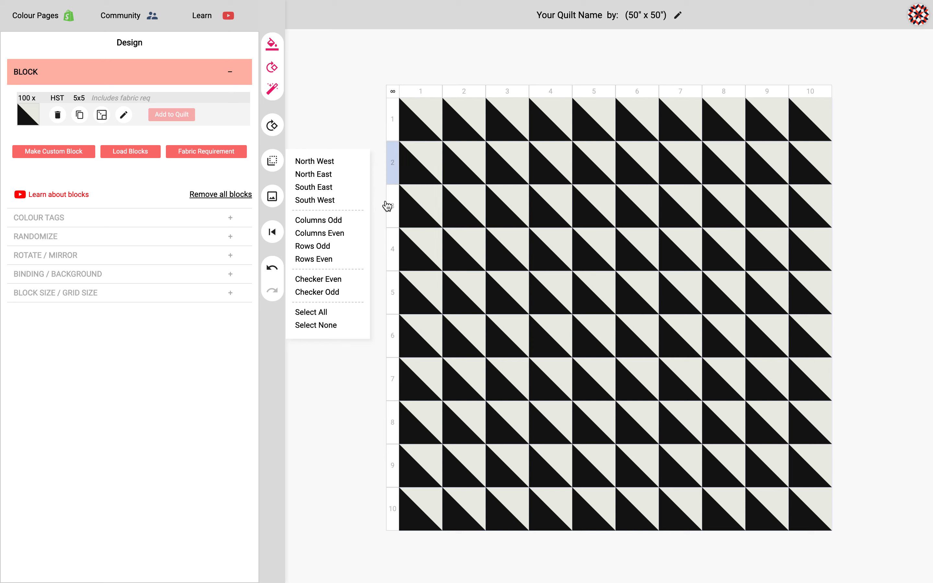
- Rotate all 100 blocks a quarter turn with Select All, then clear the selection with Select None
left_click(272, 126)
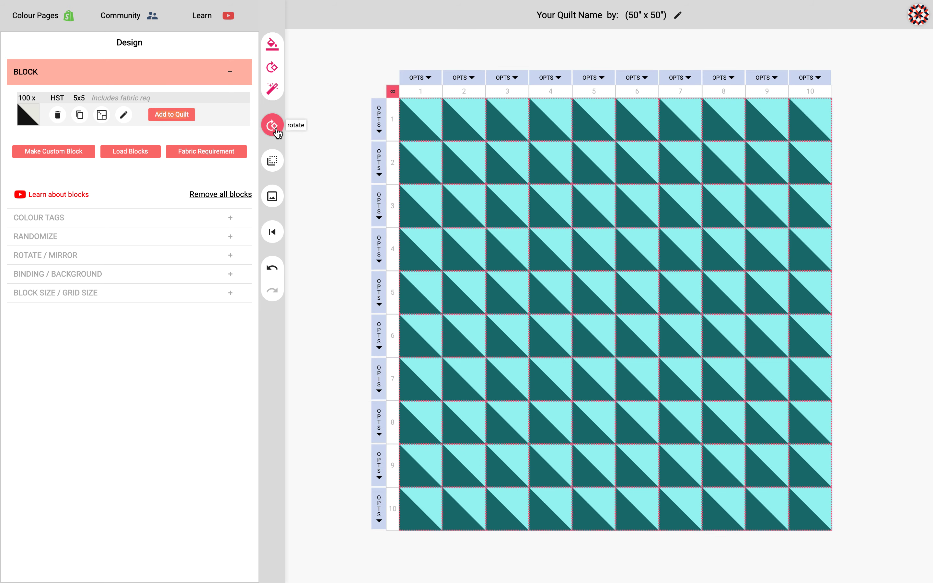
left_click(272, 126)
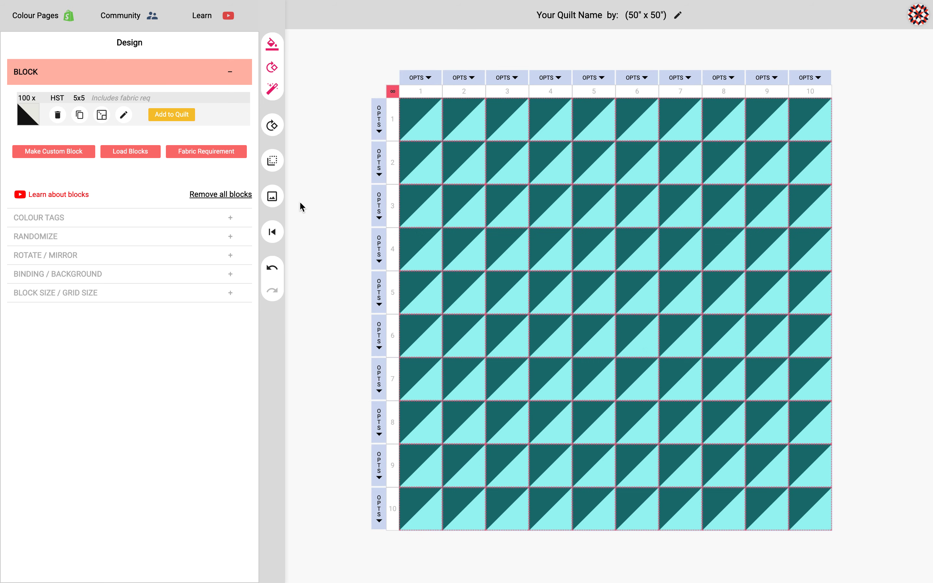
left_click(272, 160)
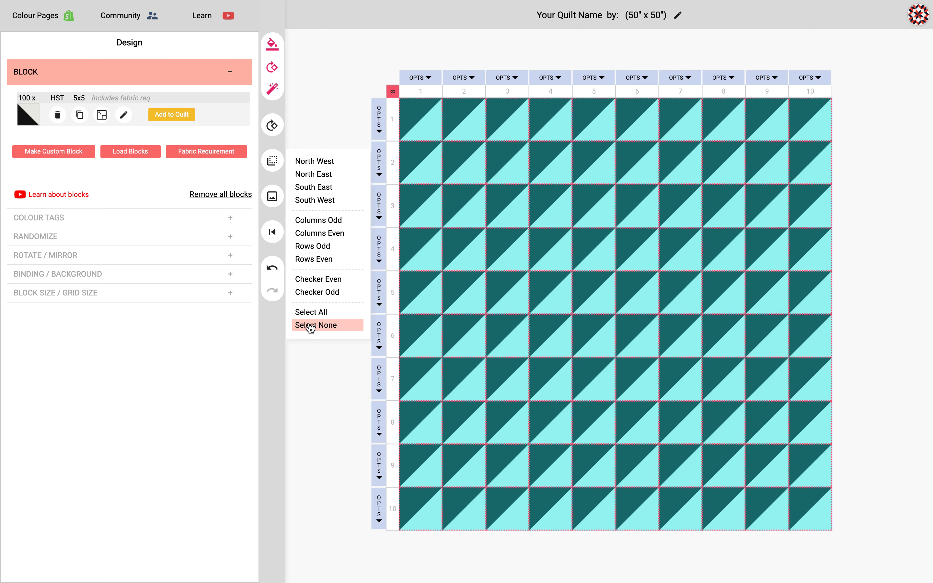
left_click(315, 326)
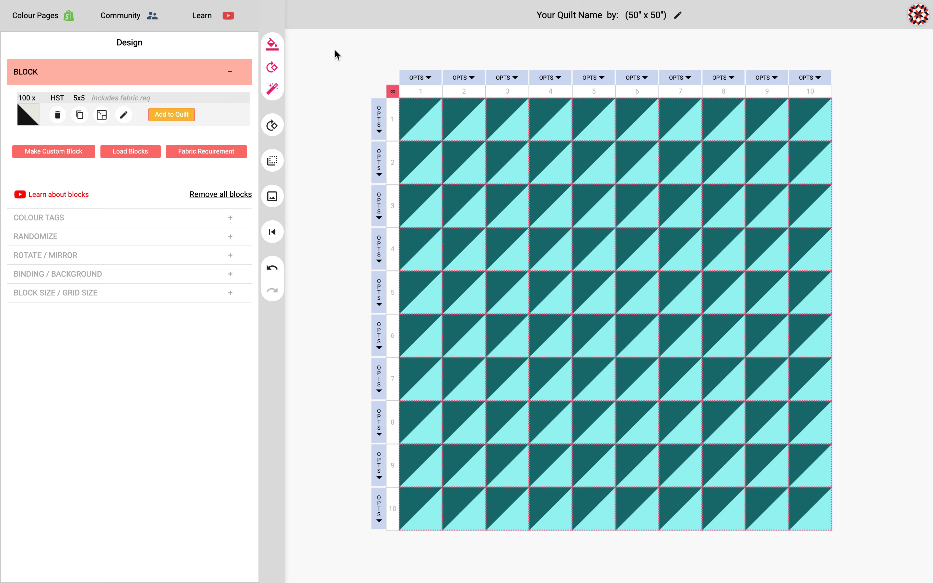
mouse_move(570, 574)
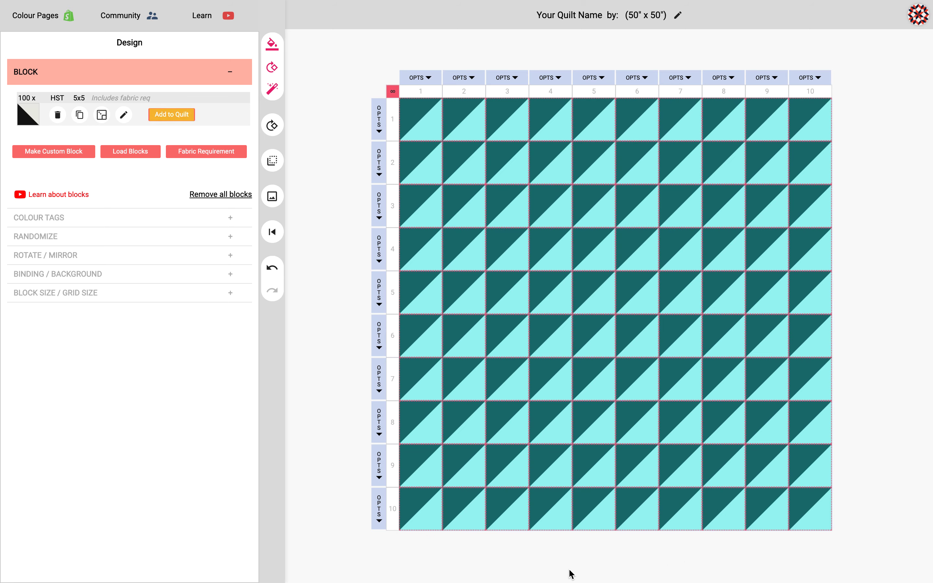
- Select the border via column and row headers 1 and 10, then undo to leave the grid unselected
left_click(171, 114)
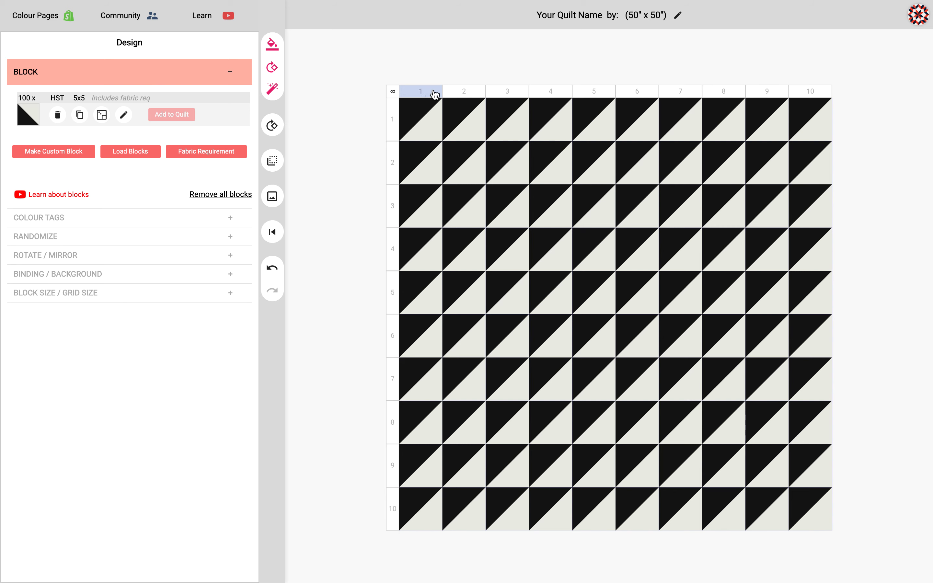
mouse_move(433, 96)
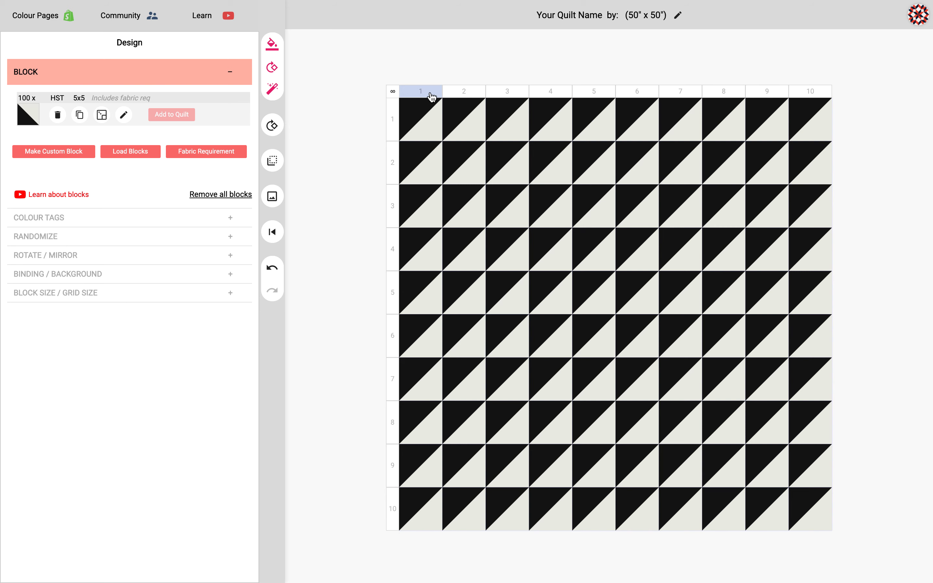
left_click(420, 91)
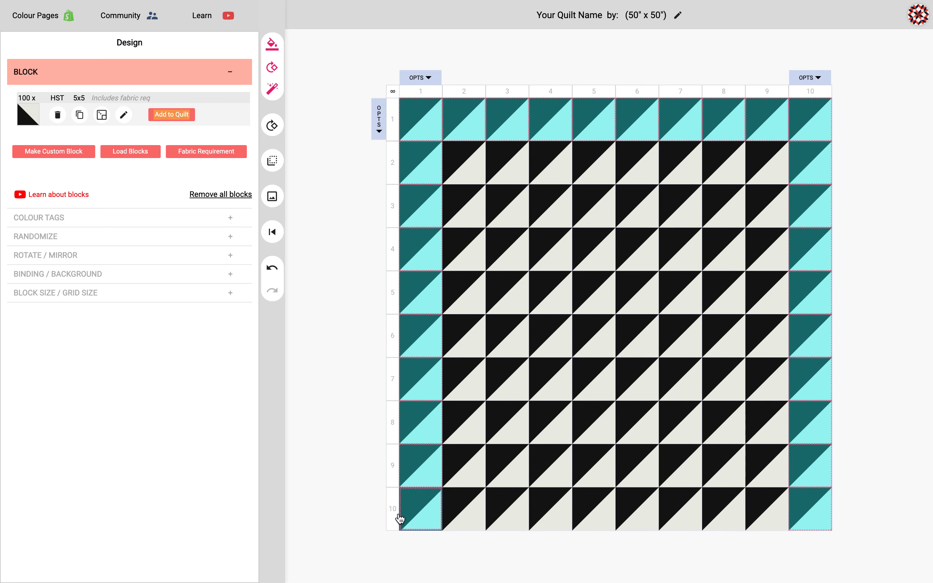
left_click(421, 509)
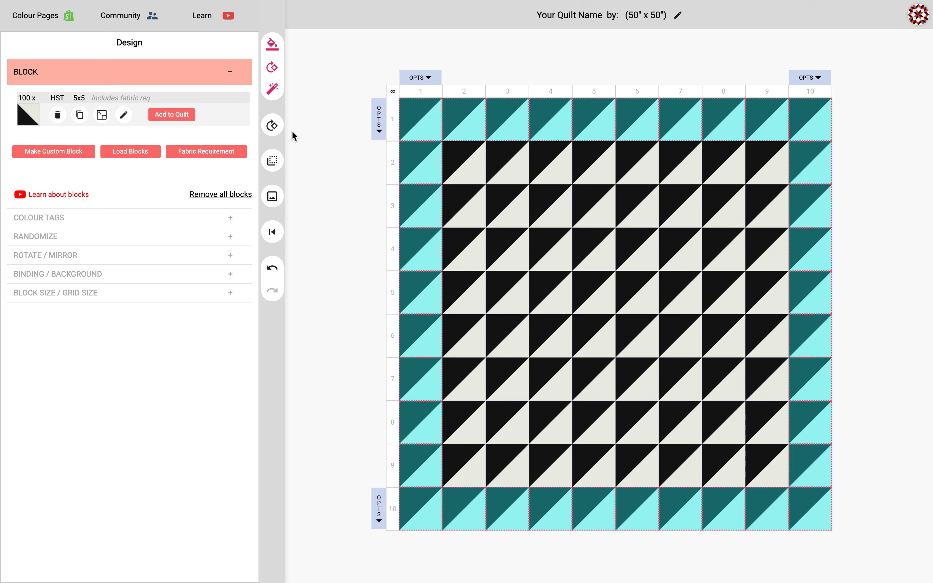
left_click(273, 125)
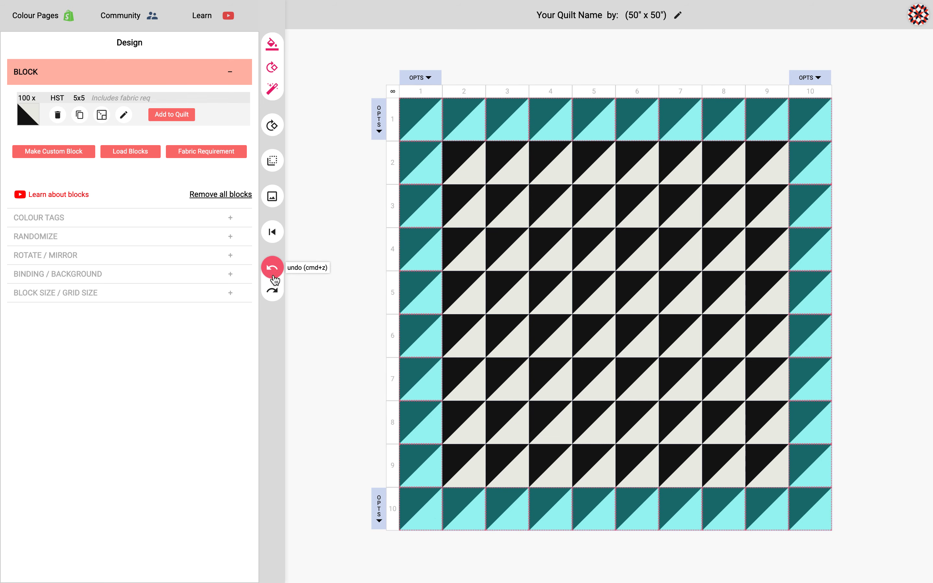
left_click(272, 266)
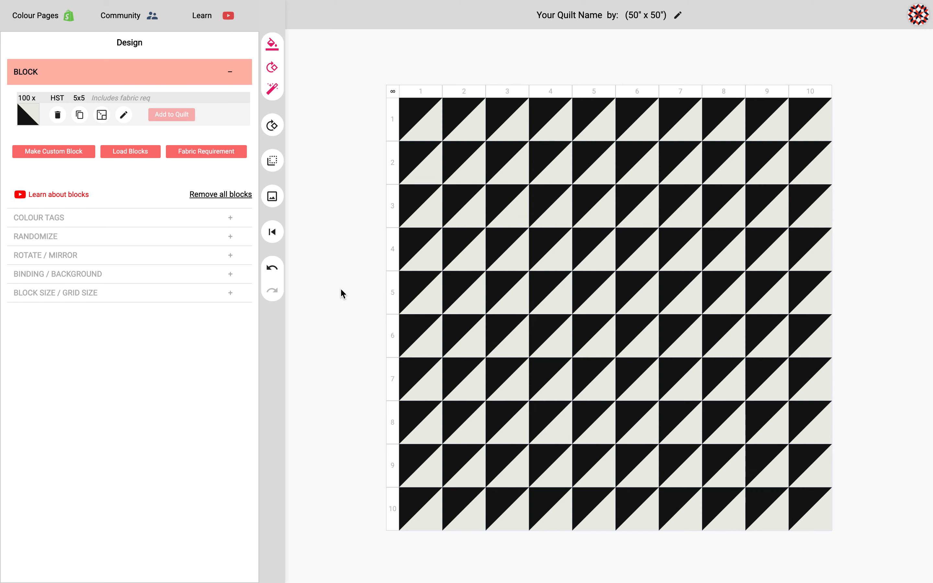
mouse_move(367, 297)
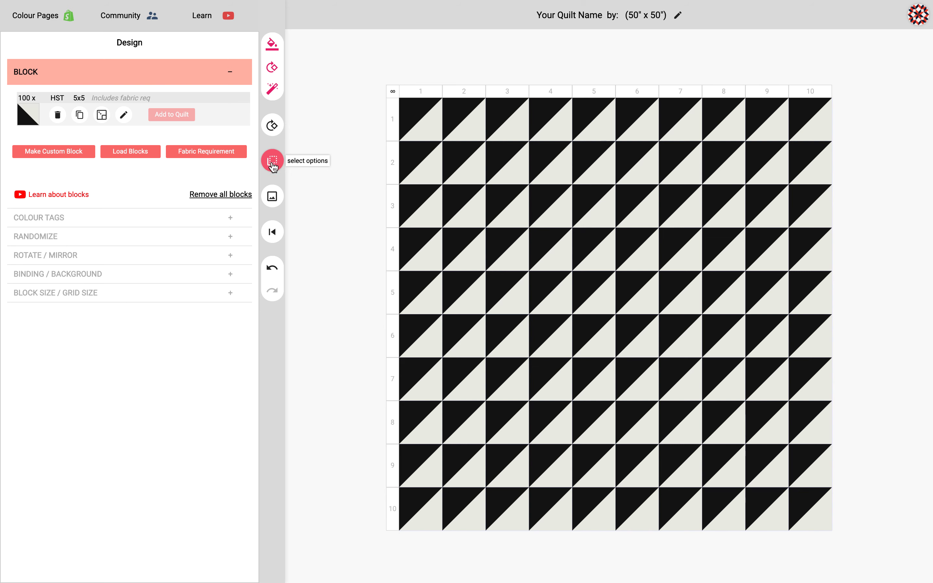
mouse_move(278, 165)
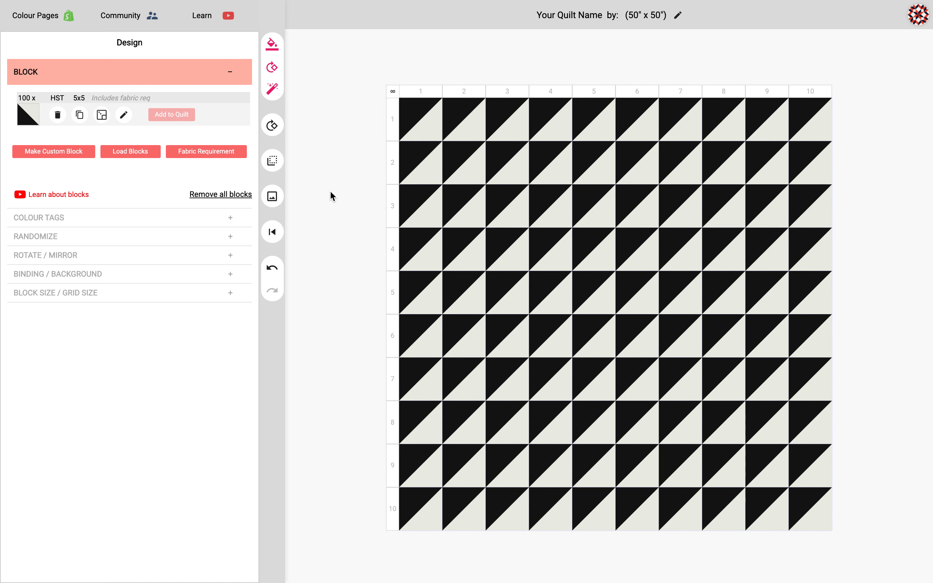
mouse_move(330, 199)
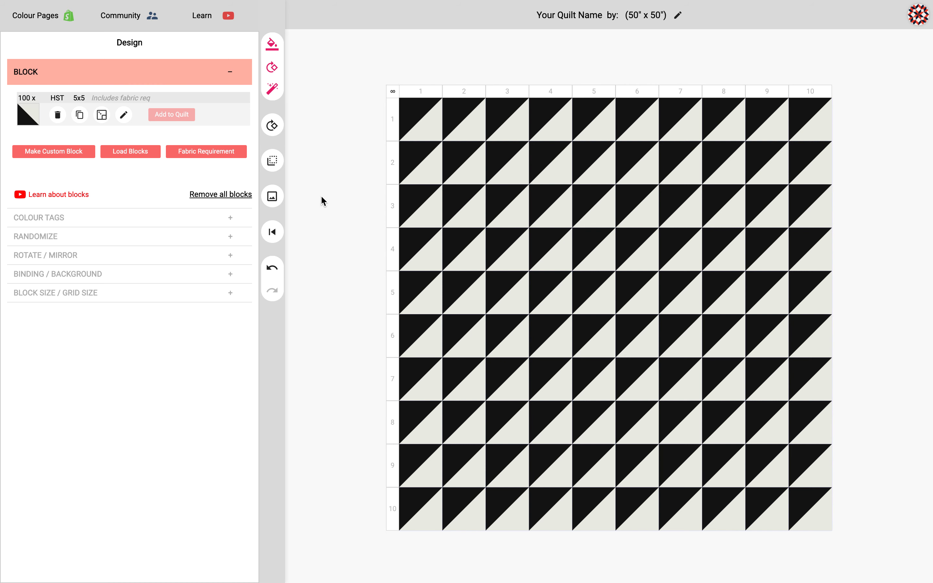
mouse_move(332, 203)
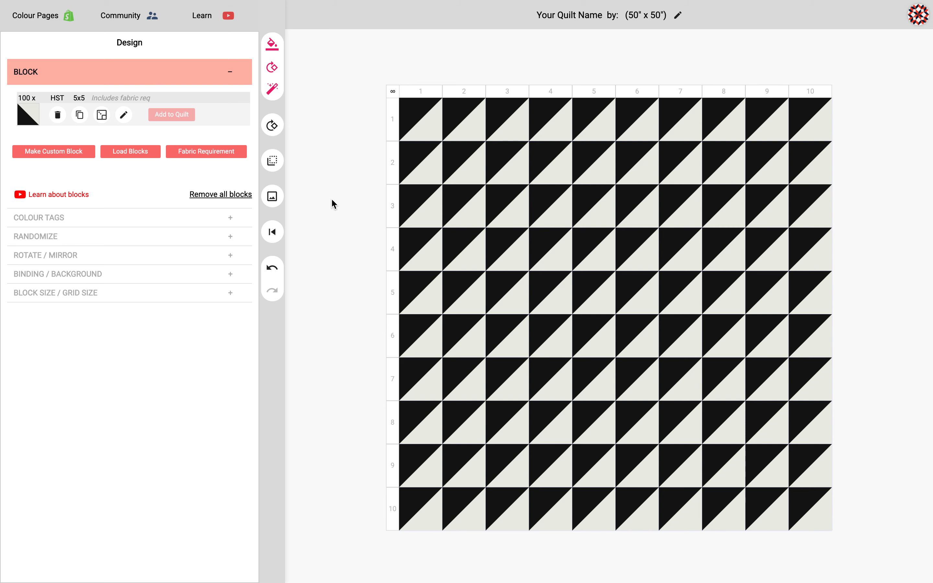
mouse_move(342, 213)
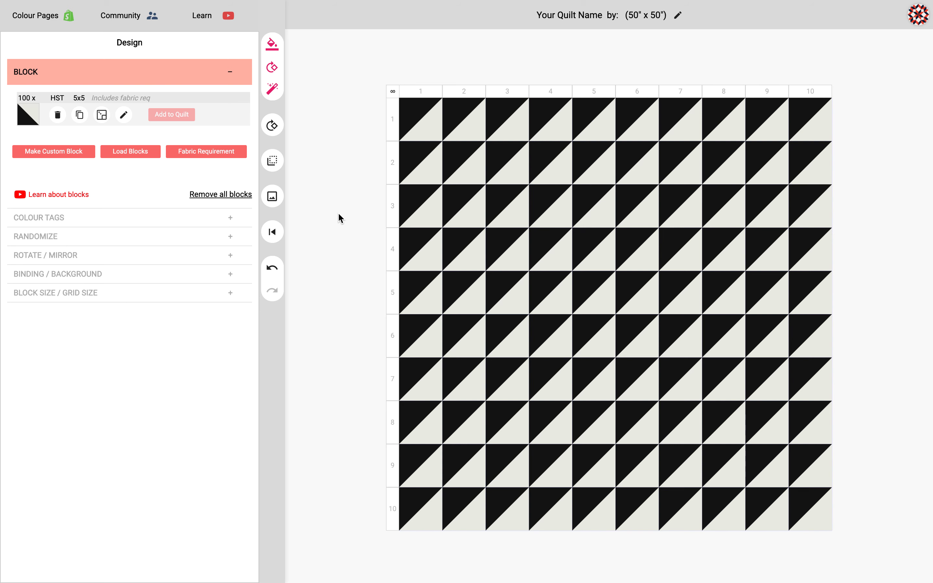
mouse_move(332, 223)
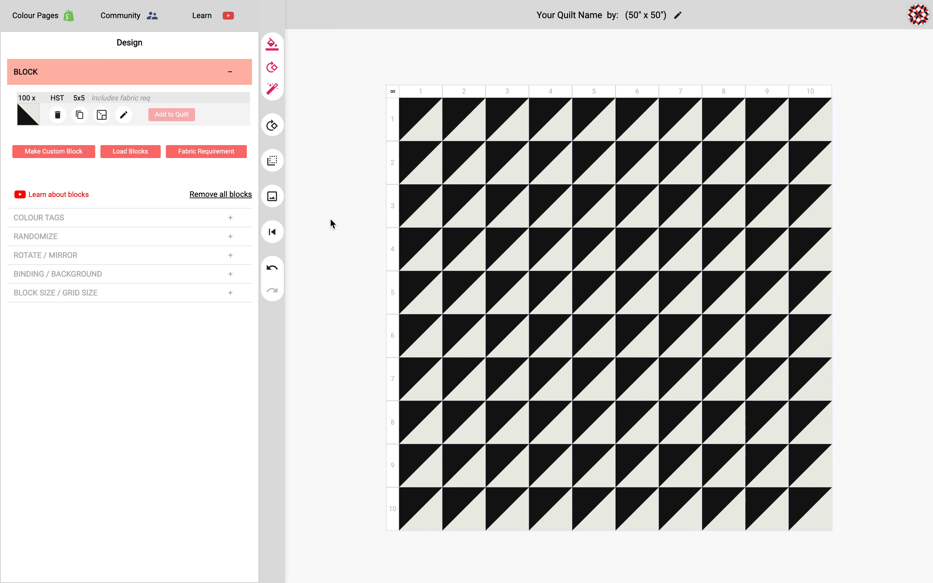
mouse_move(329, 215)
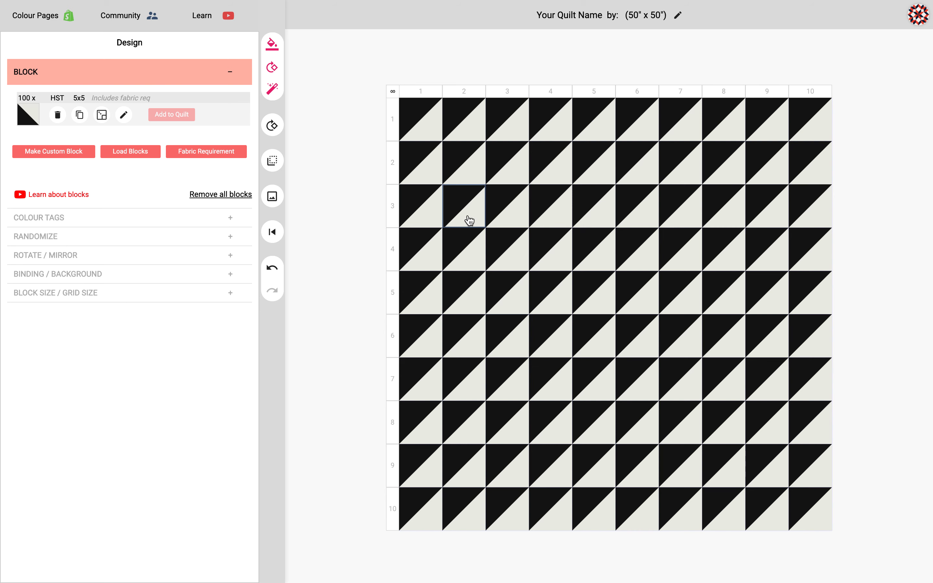
mouse_move(469, 213)
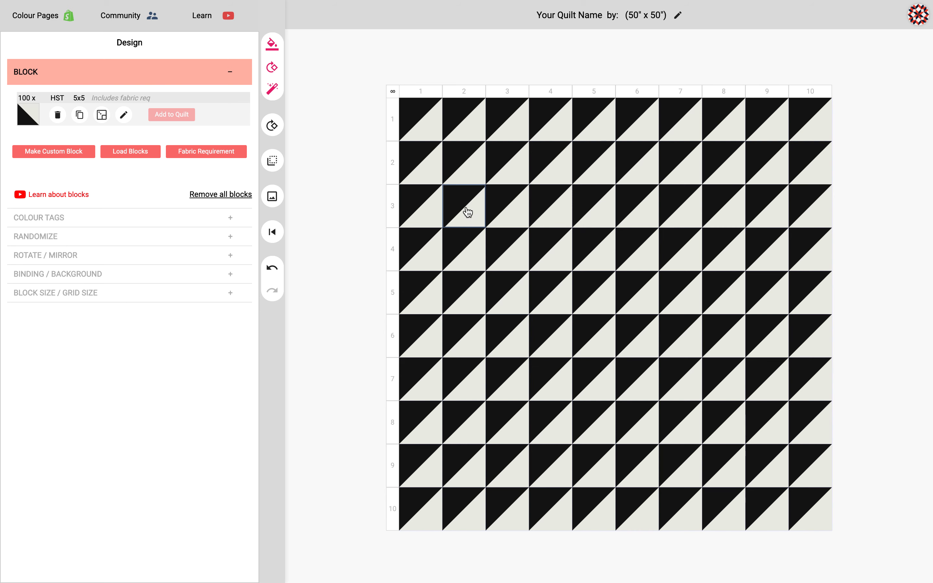
mouse_move(469, 212)
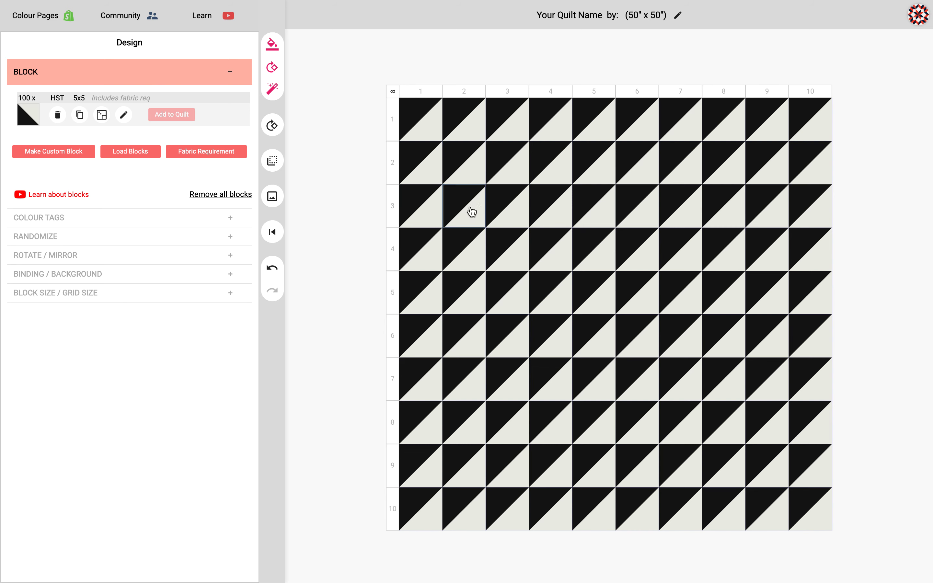
right_click(464, 207)
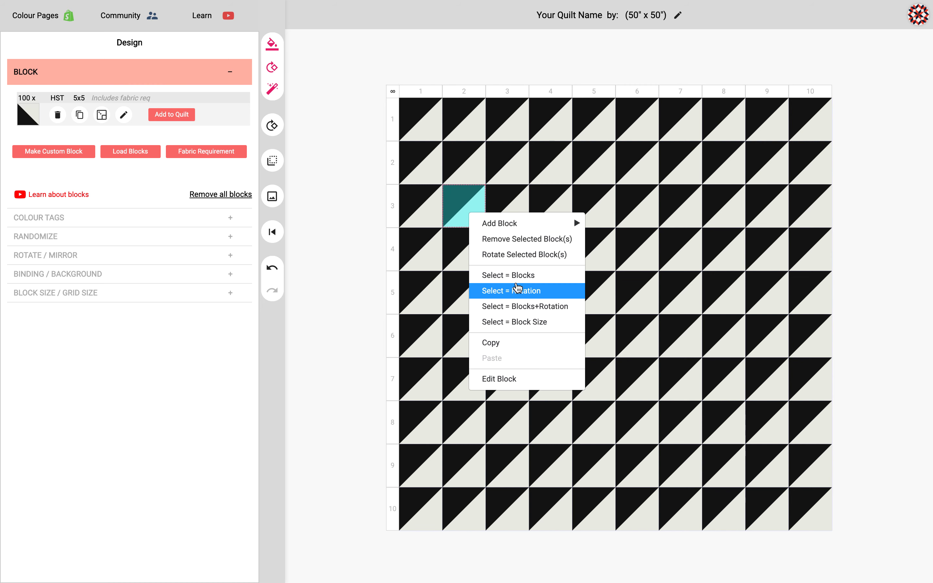
mouse_move(527, 275)
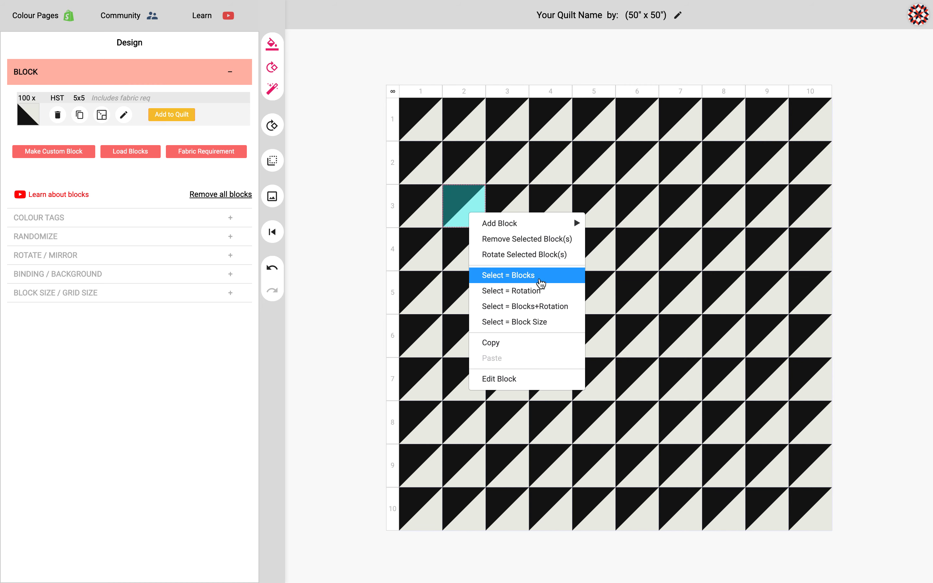
mouse_move(526, 322)
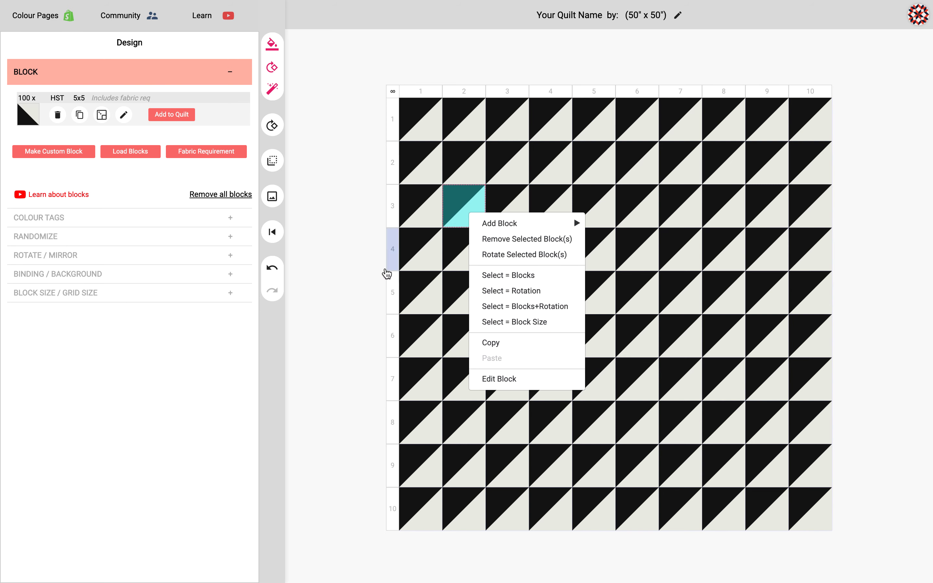
left_click(331, 302)
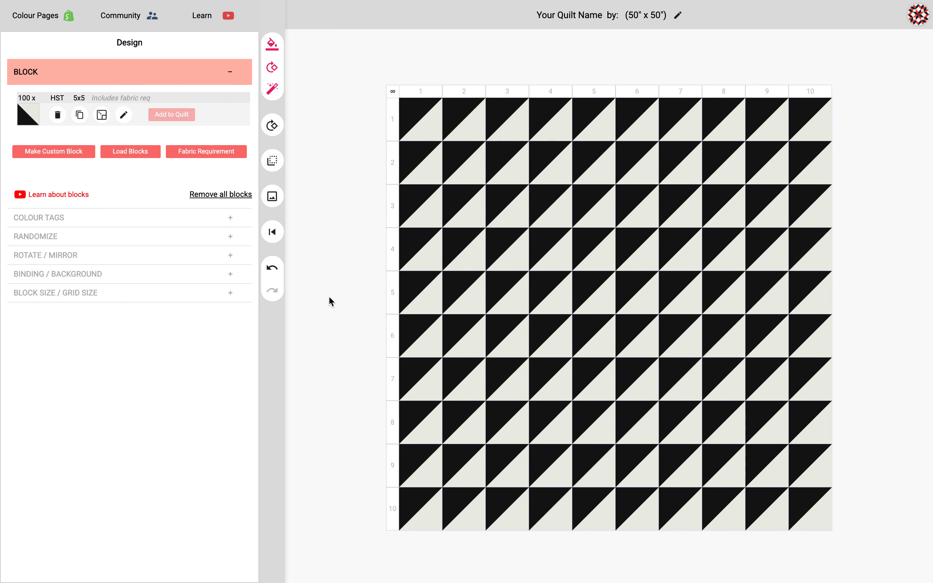